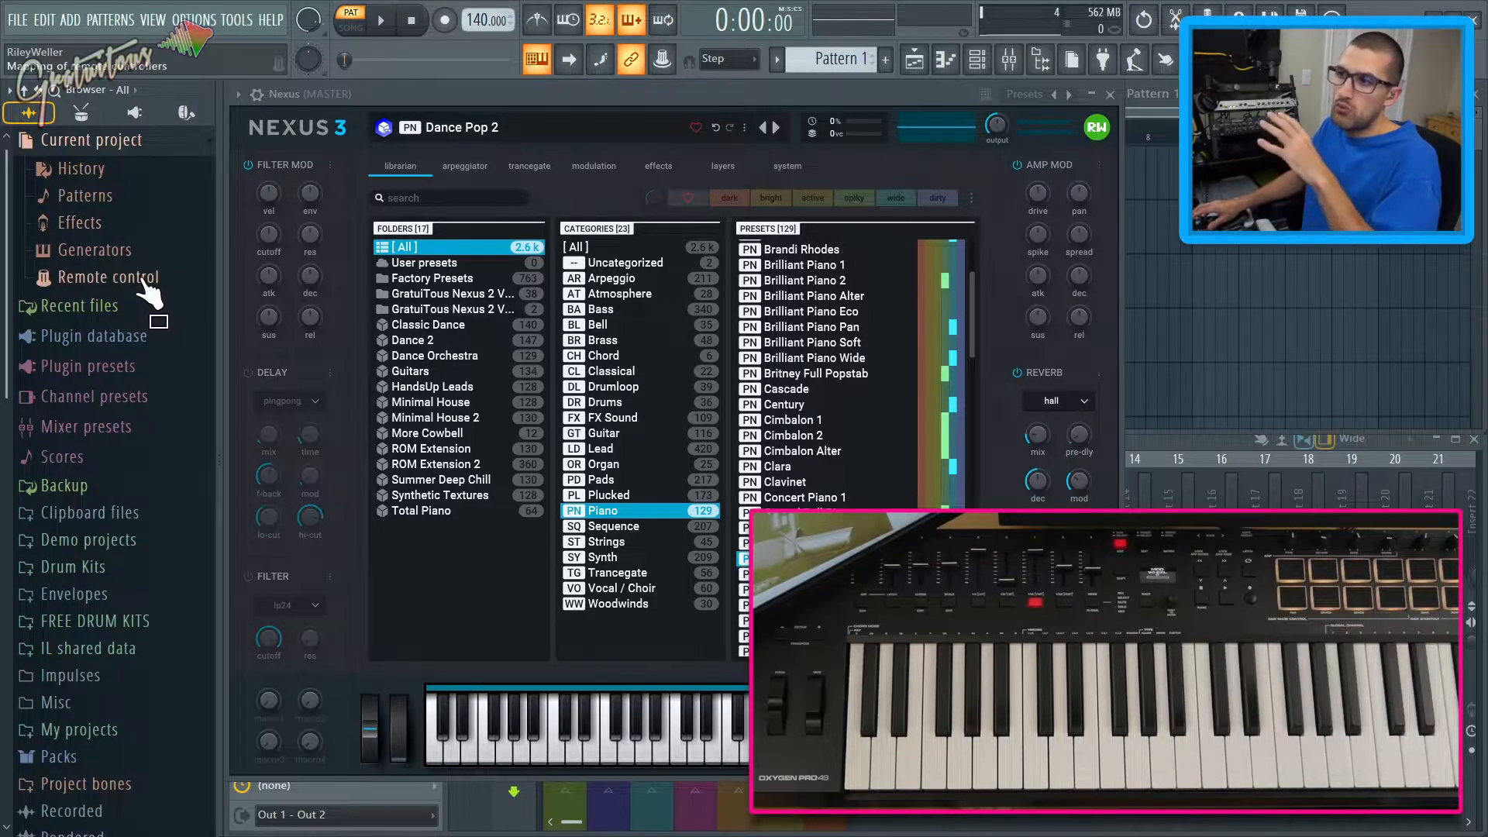
- Link the 'Omni - Channel pitch' remote control to the keyboard's pitch wheel using auto-detect
click(104, 276)
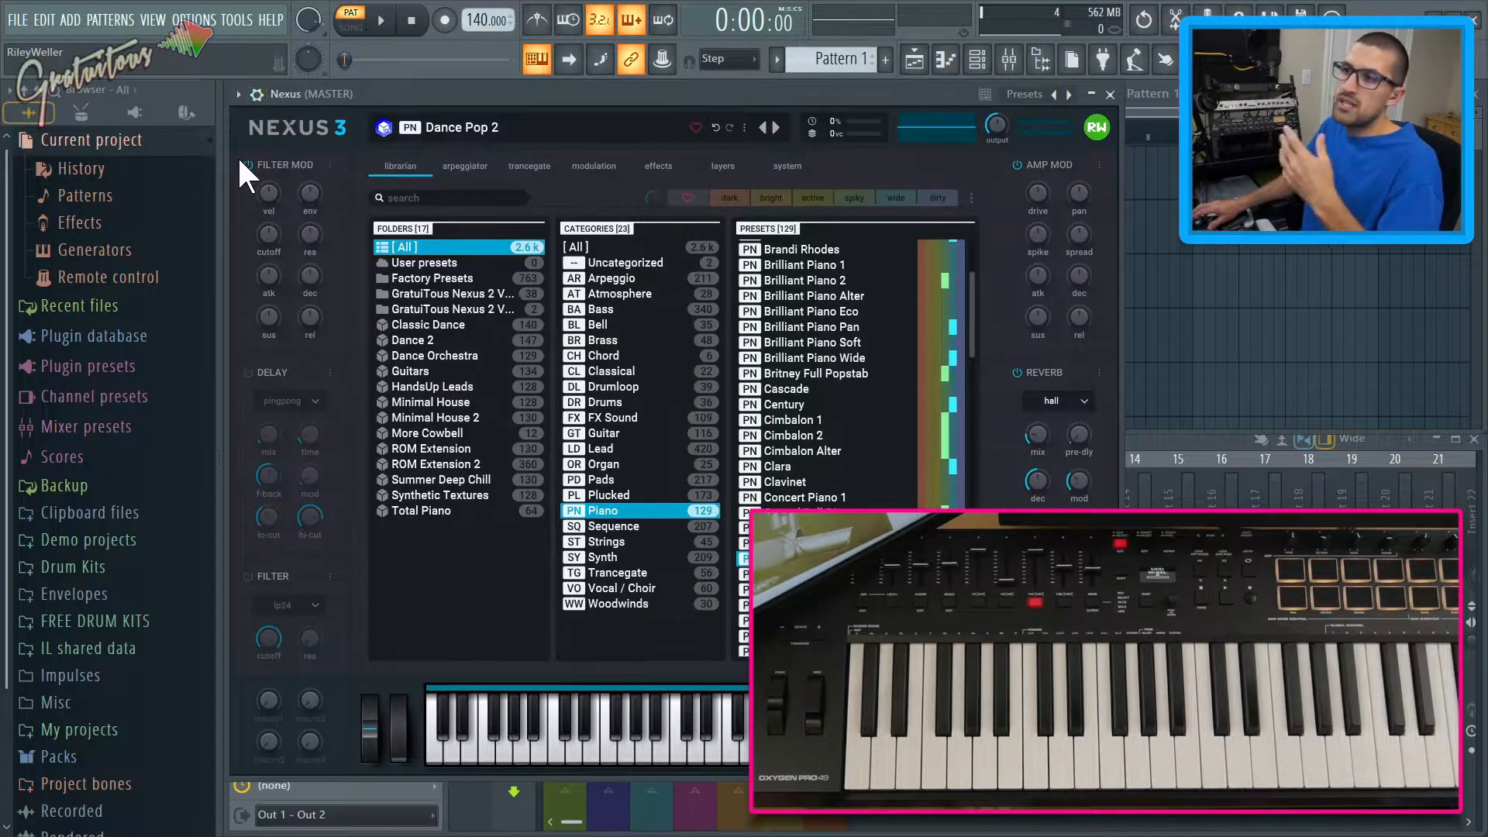
click(110, 276)
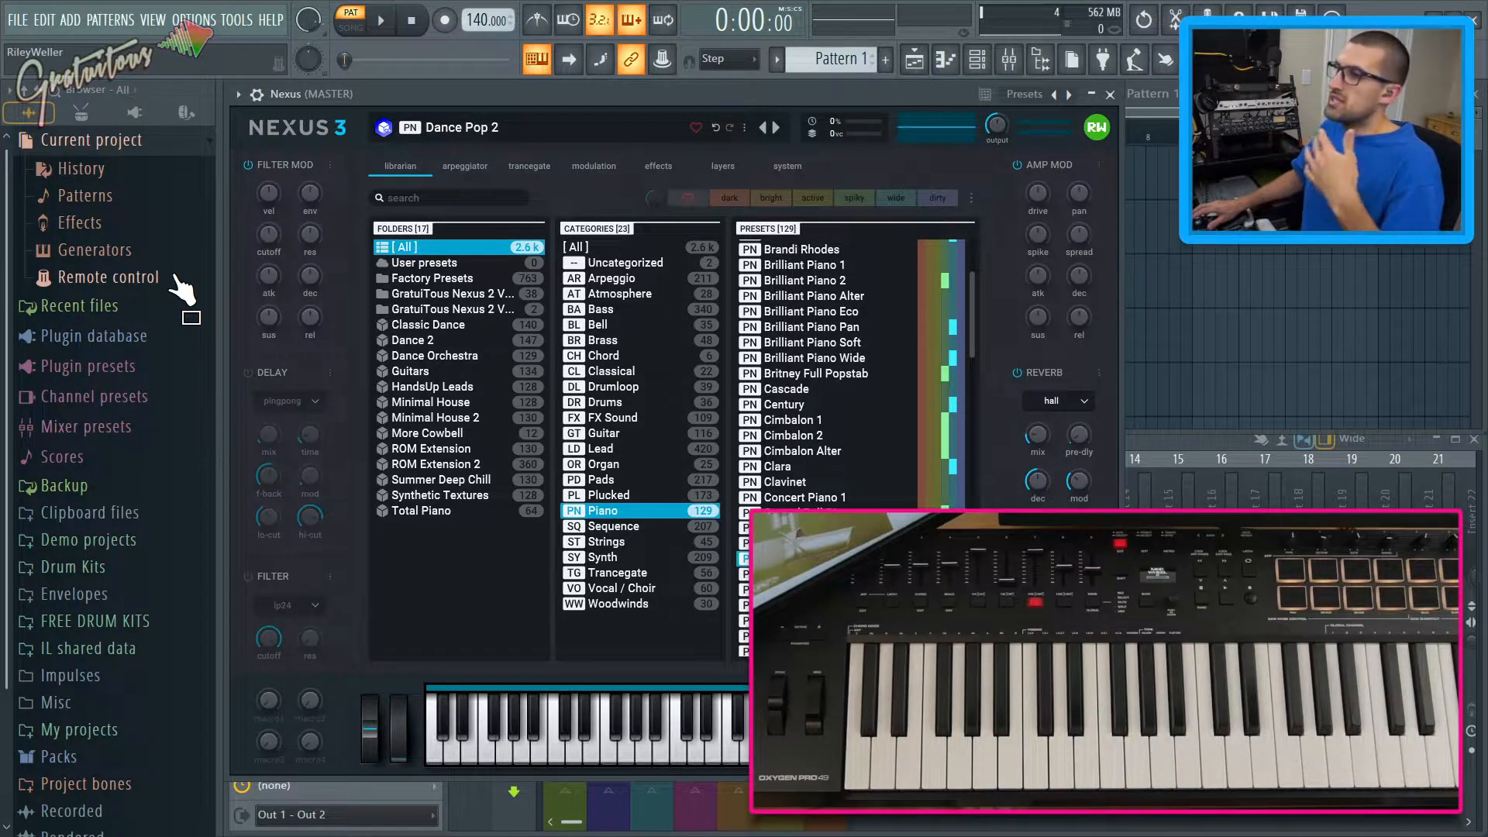
click(111, 276)
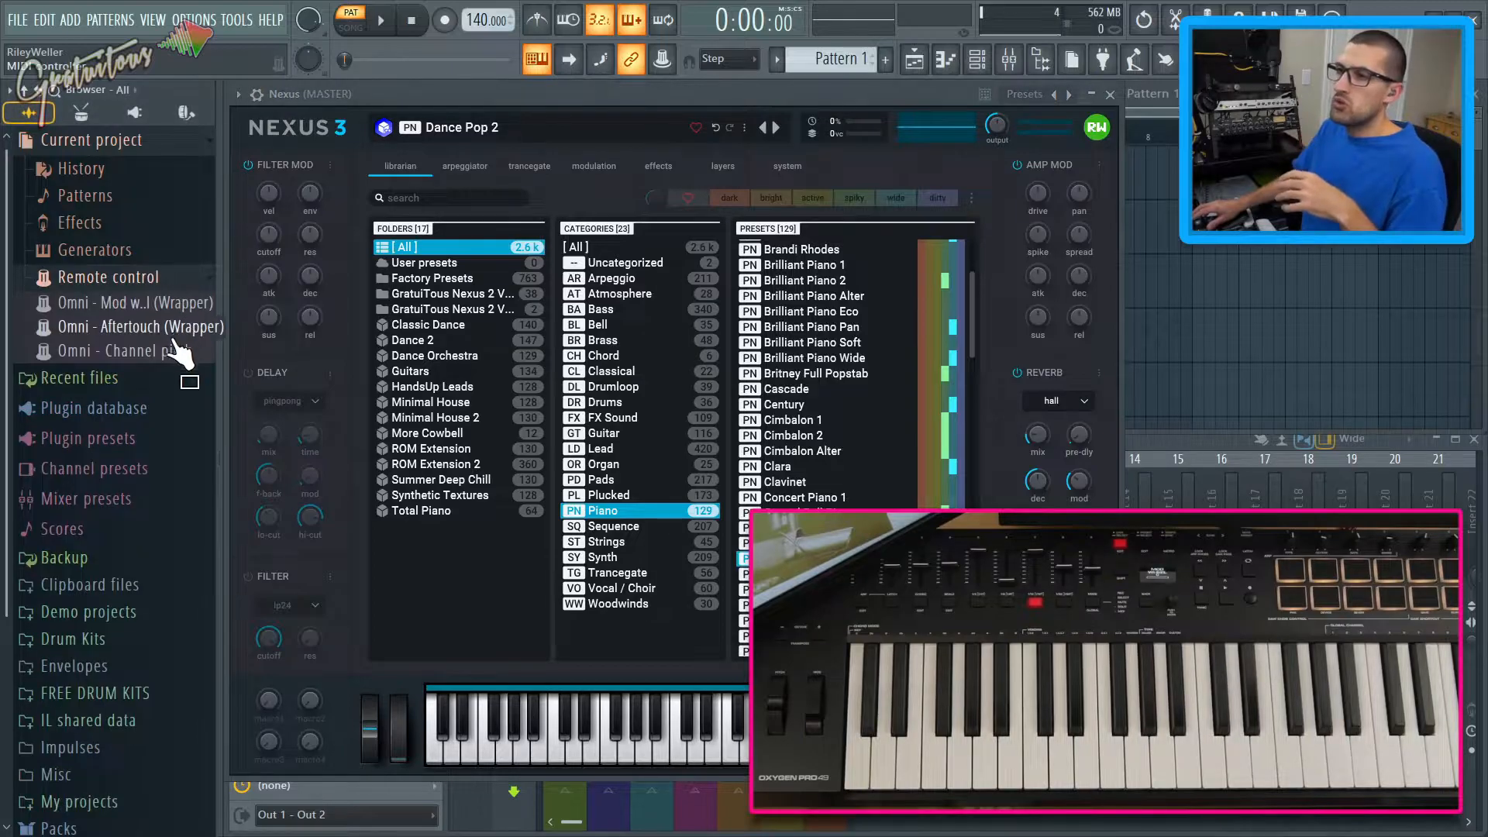
click(138, 350)
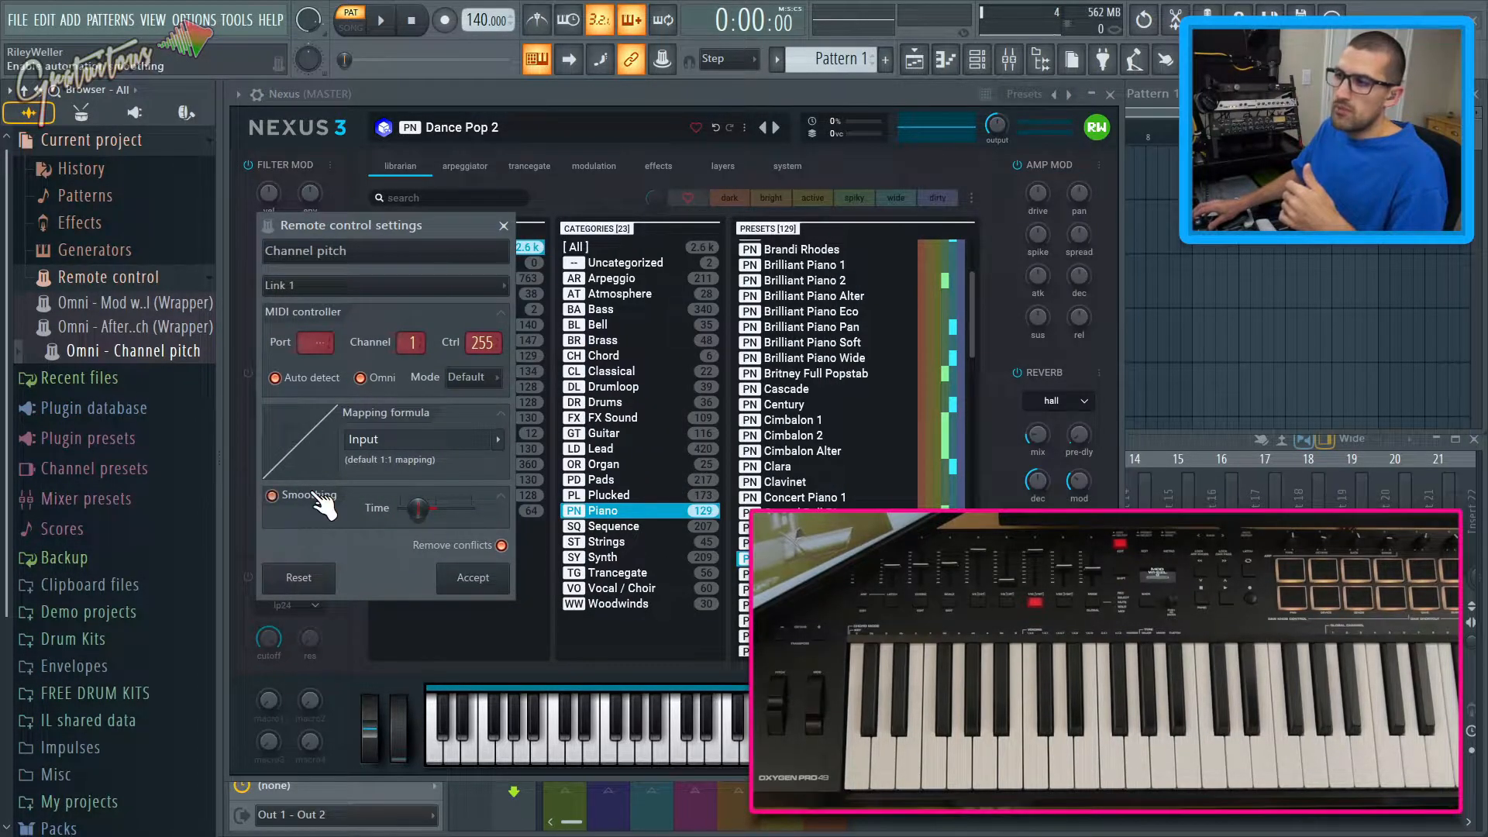
click(271, 494)
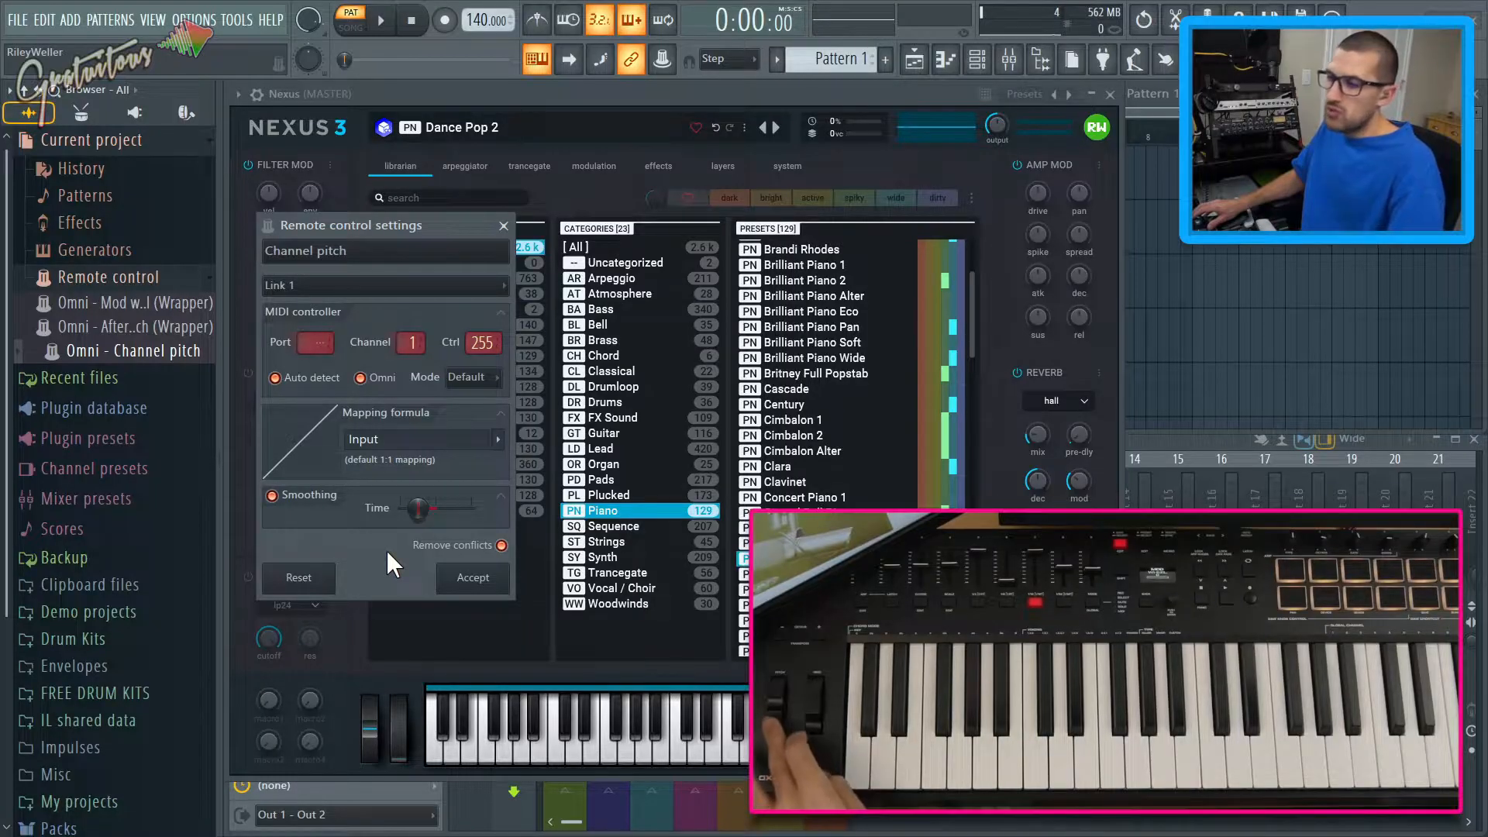
click(472, 576)
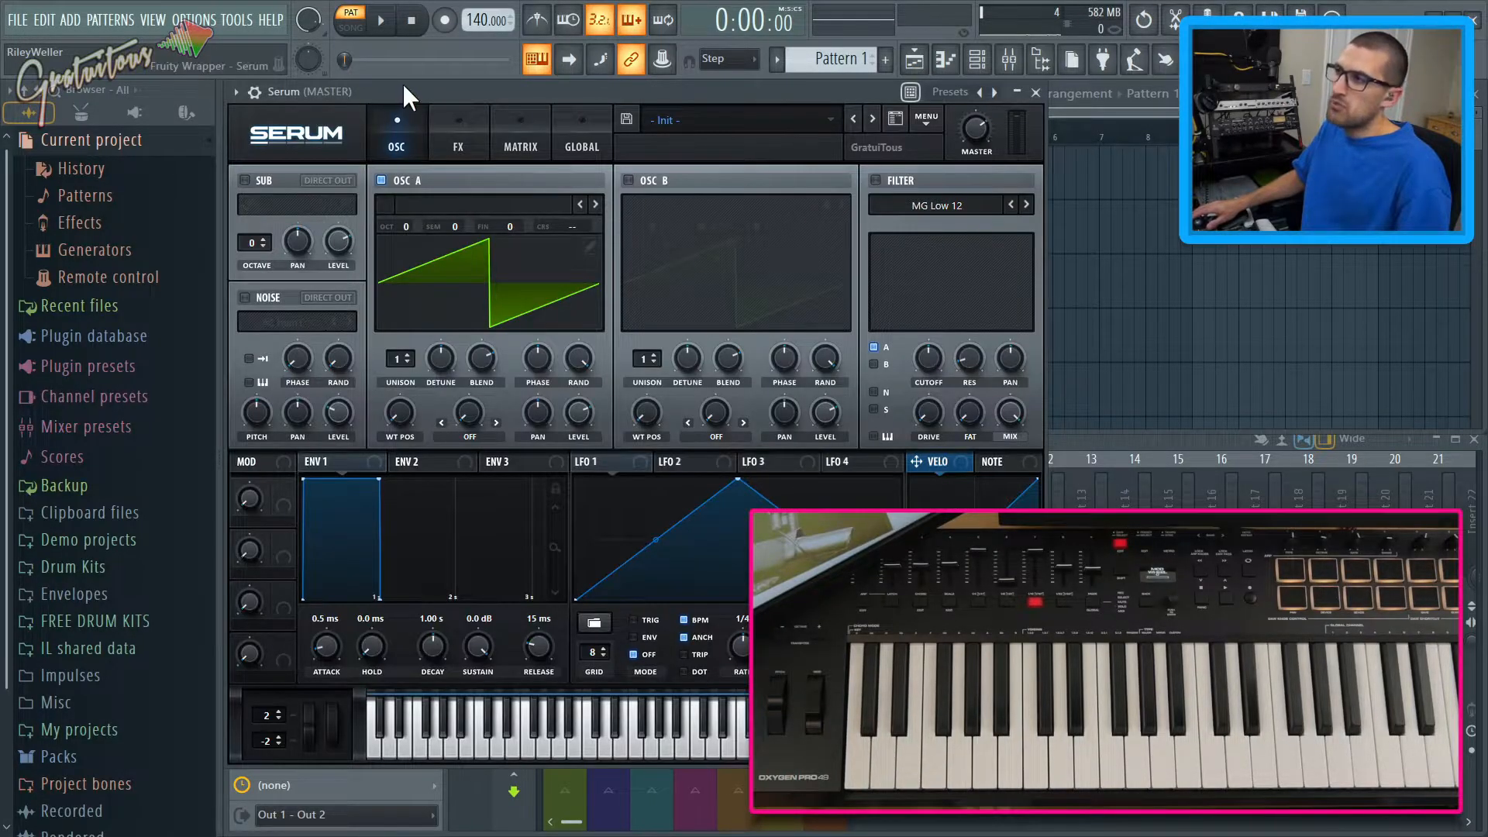
mouse_move(341, 736)
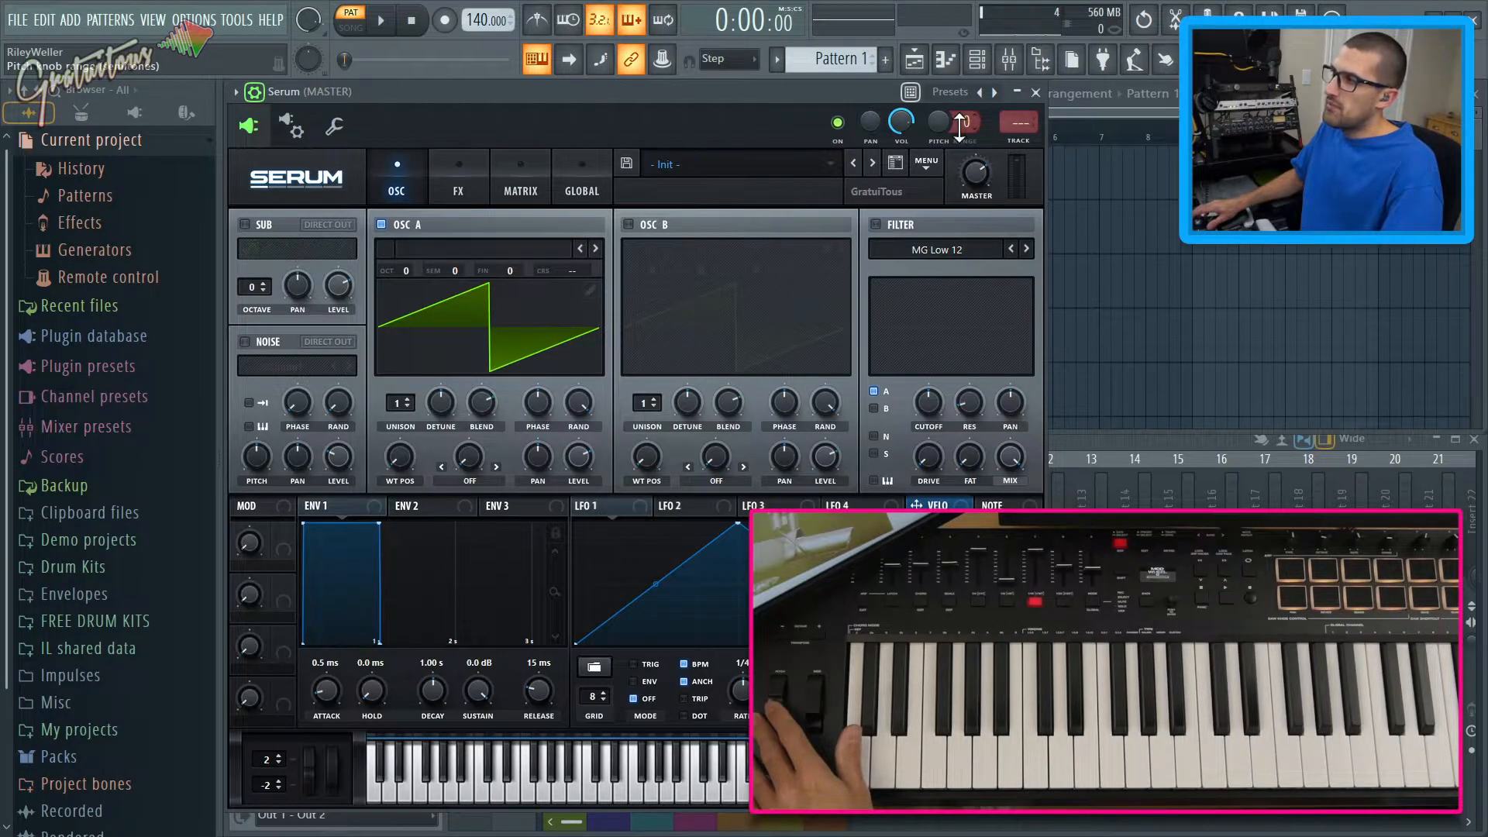
- Set the Serum wrapper's Pitch Range knob to 10 semitones
drag(963, 122, 963, 110)
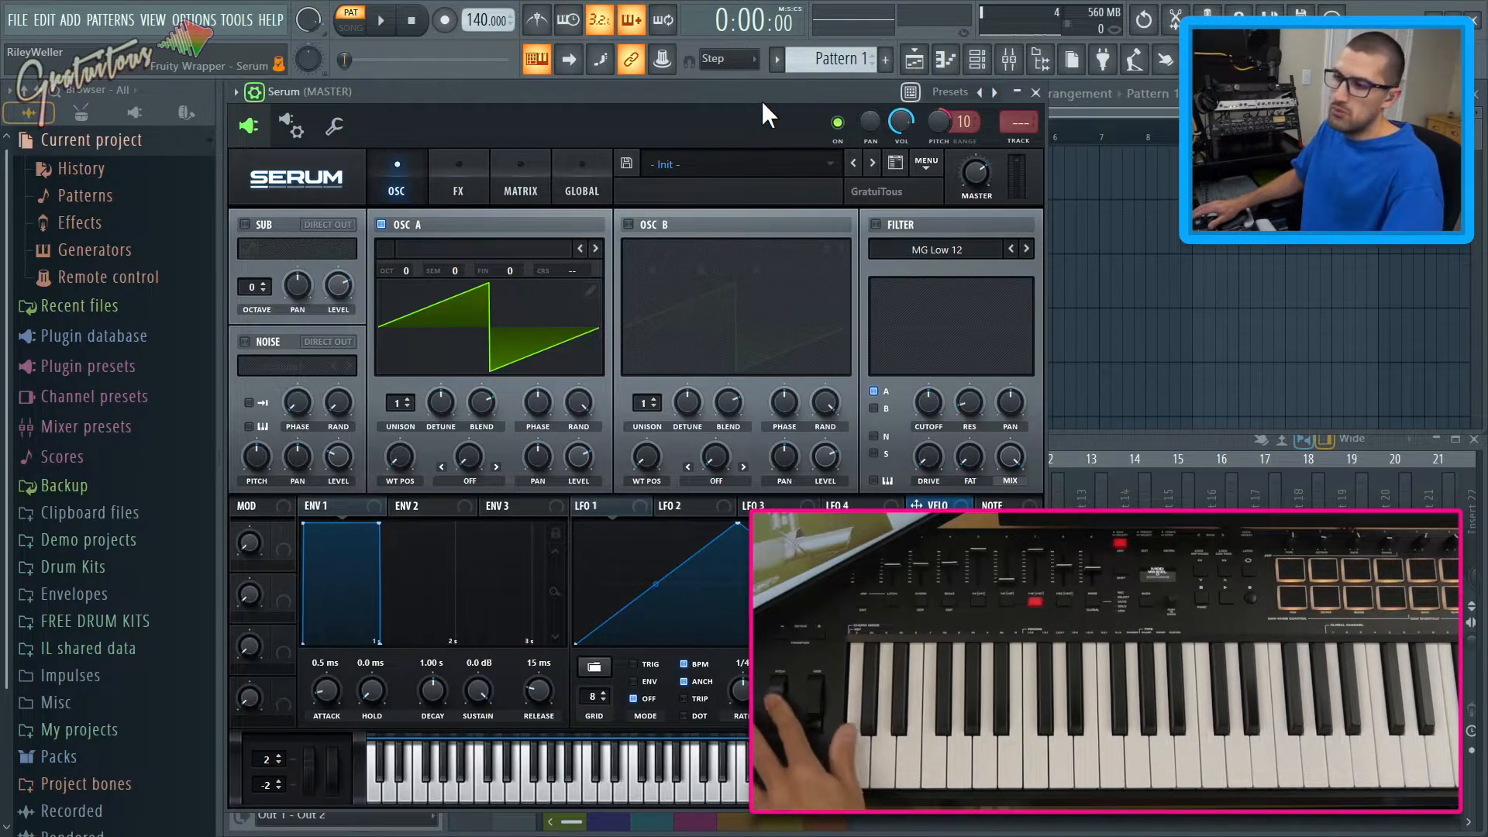